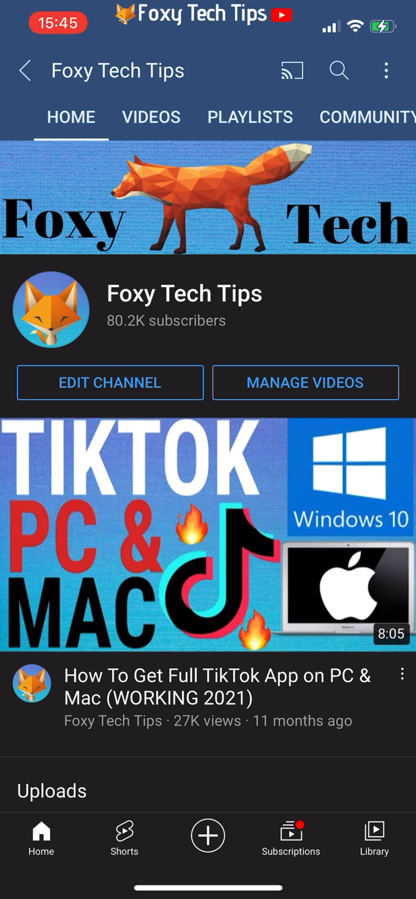
Go from the camera to your profile via the Bitmoji avatar and enter Settings.
scroll(down, 3)
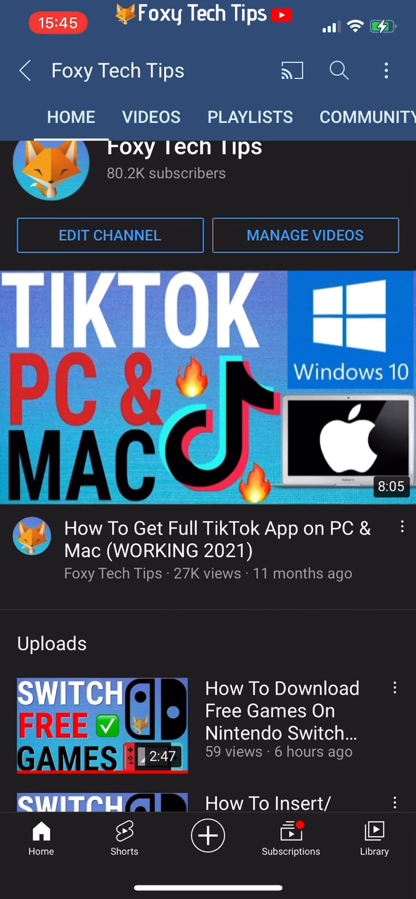
scroll(down, 3)
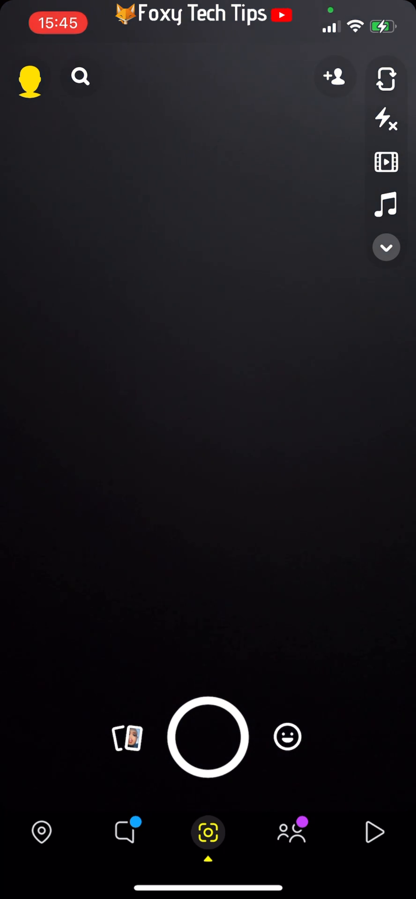
click(30, 78)
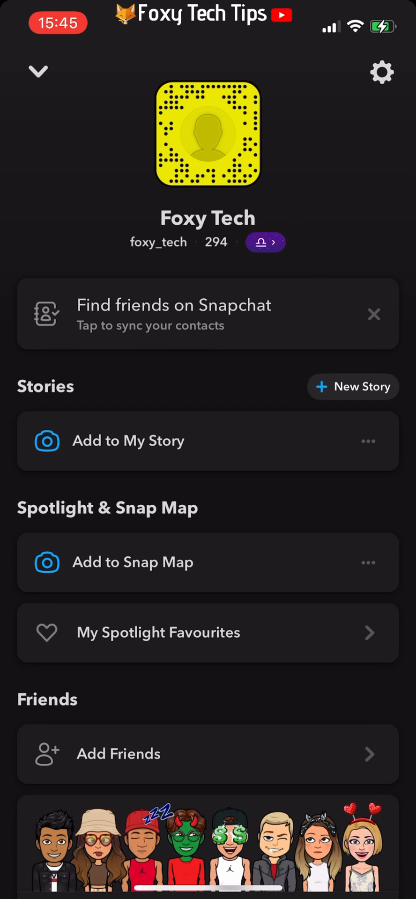
click(381, 71)
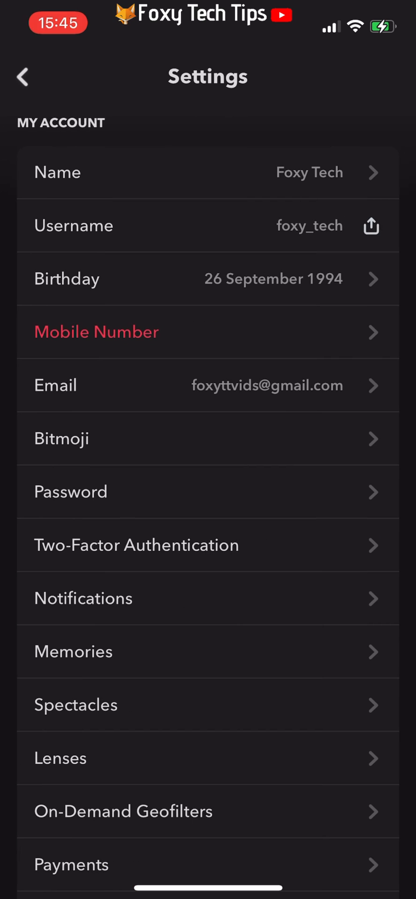
Scroll the Settings list down until the Account Actions section is in view.
scroll(down, 3)
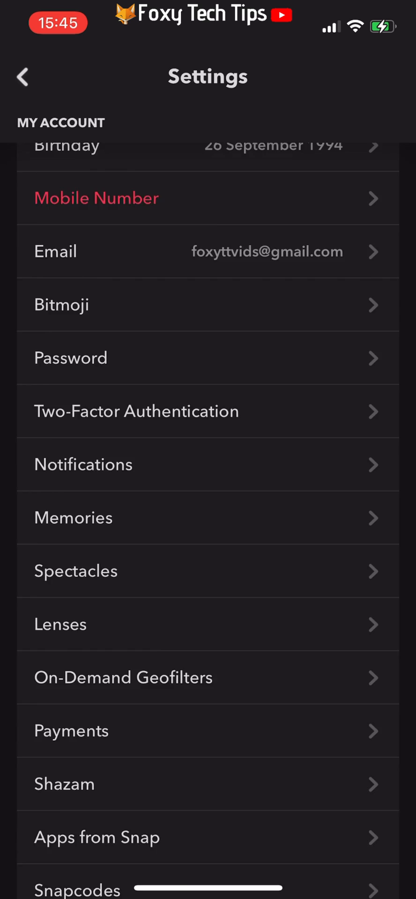
scroll(down, 3)
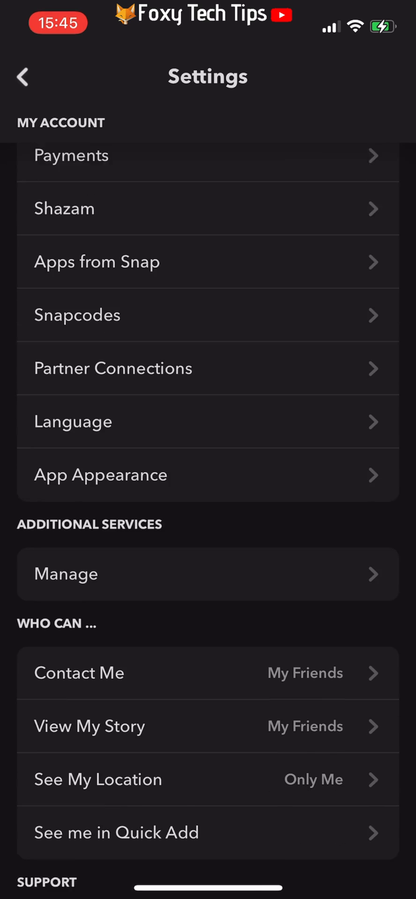
scroll(down, 3)
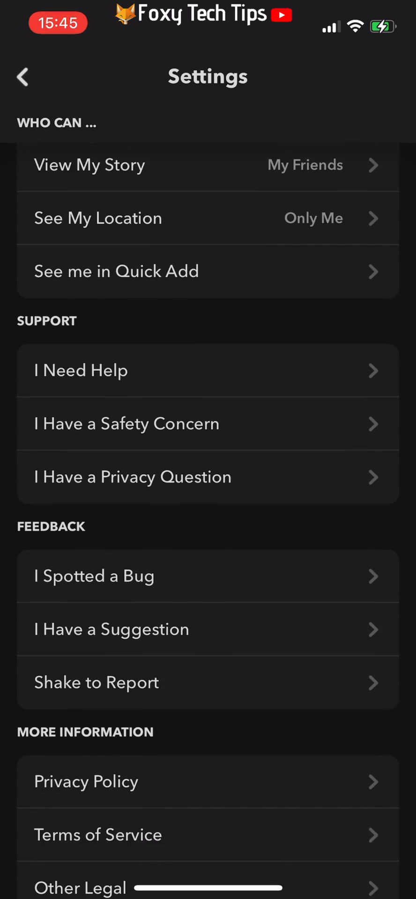
scroll(down, 3)
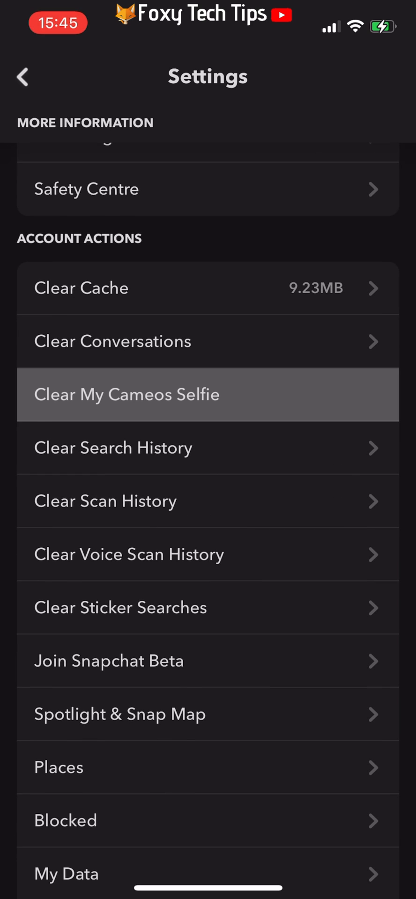
Choose Clear My Cameos Selfie and confirm with Clear so the selfie is removed.
click(129, 394)
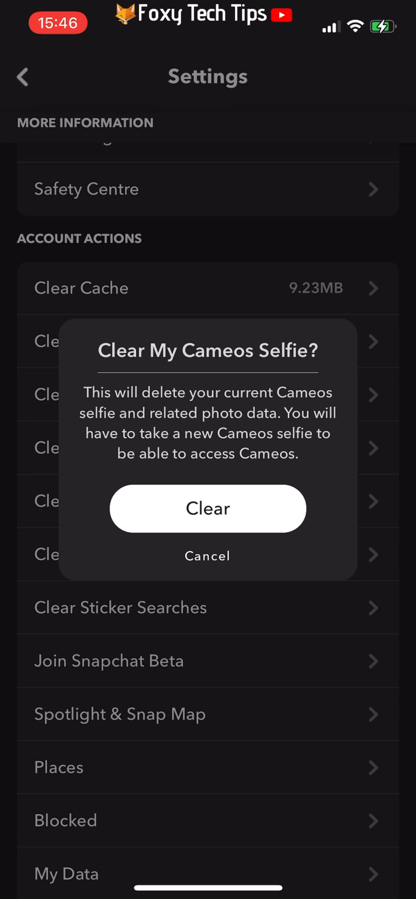
click(208, 507)
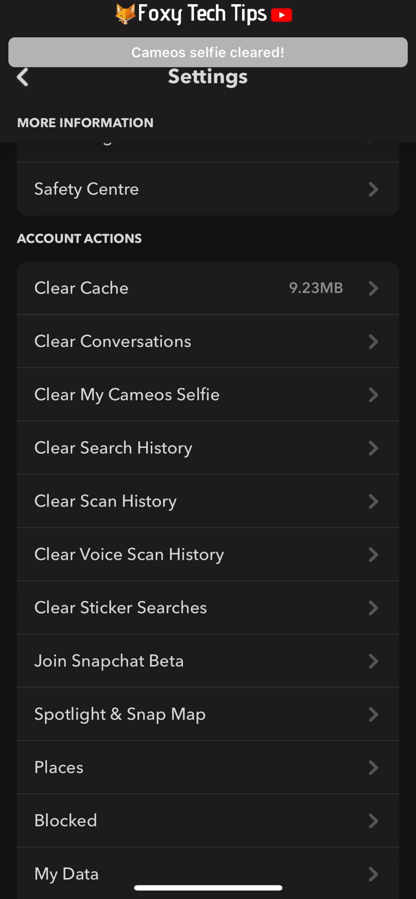